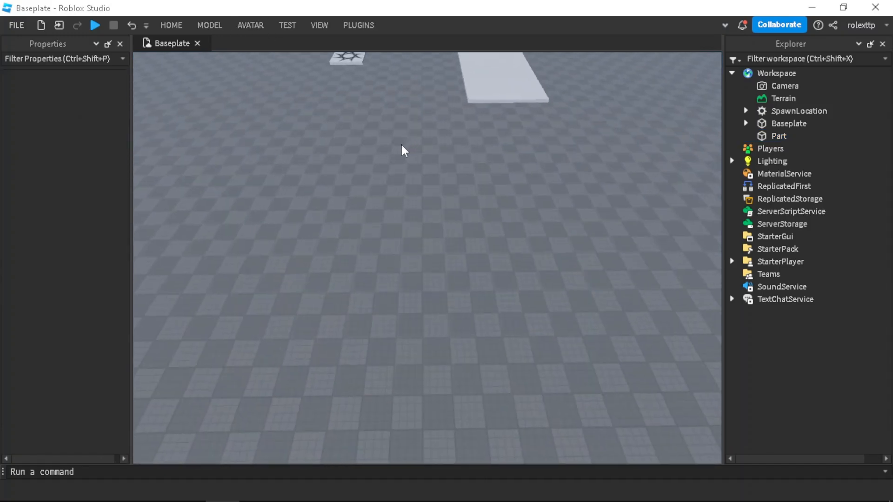
Step: Generate an R6 Block Avatar rig with the Avatar tab's Rig Builder
{"action": "left_click", "coordinate": [251, 25]}
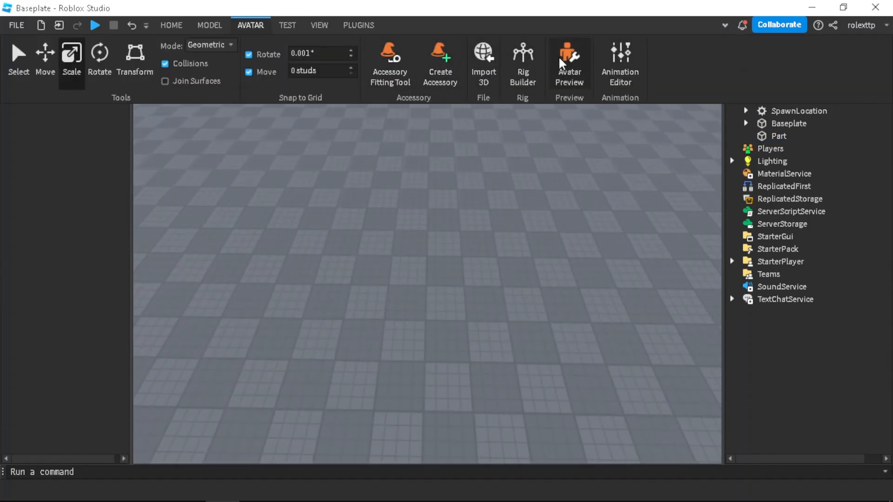
{"action": "left_click", "coordinate": [522, 63]}
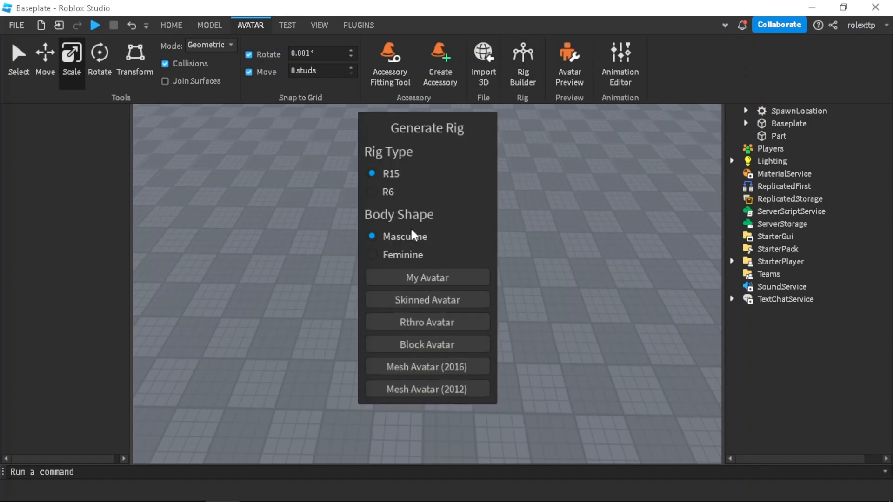
{"action": "mouse_move", "coordinate": [540, 47]}
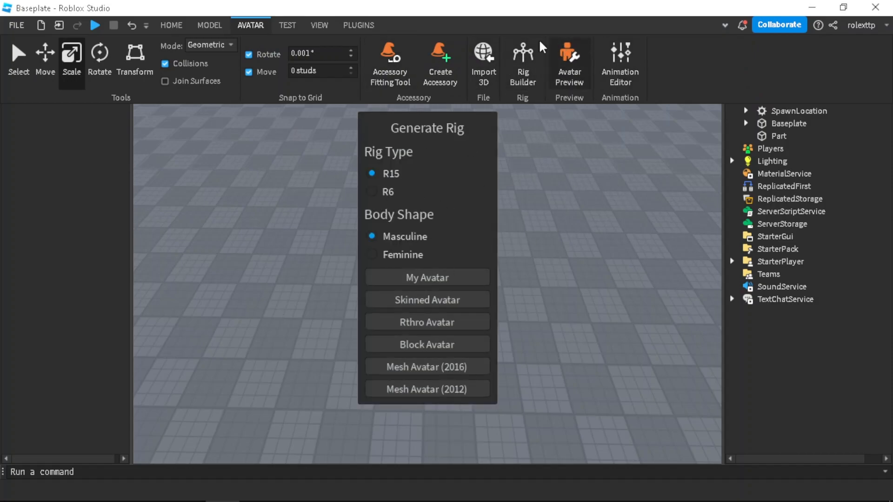
{"action": "mouse_move", "coordinate": [413, 159]}
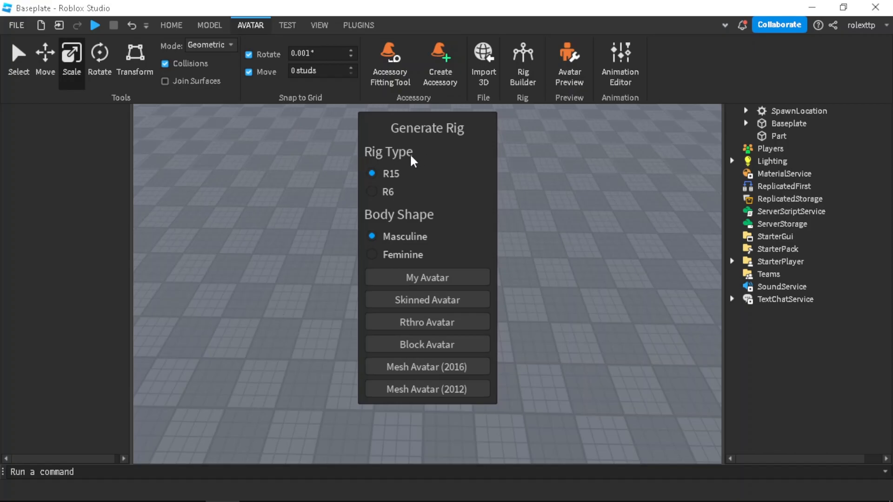
{"action": "mouse_move", "coordinate": [375, 190]}
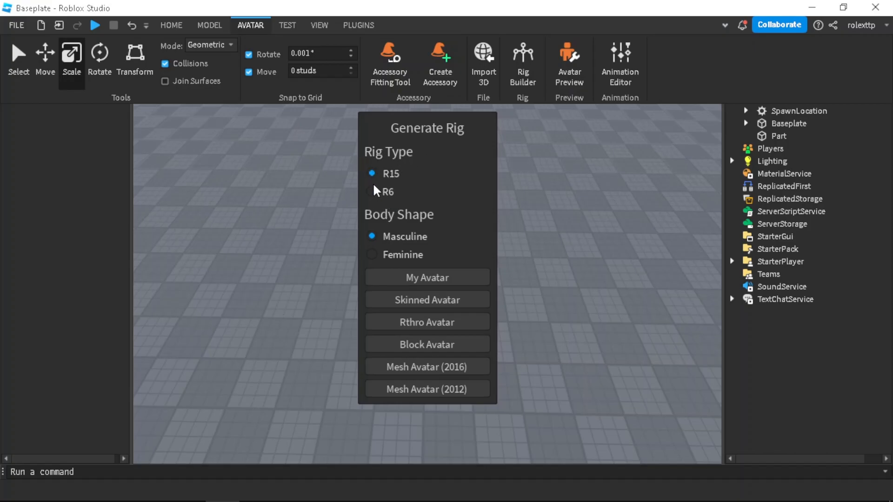
{"action": "left_click", "coordinate": [372, 193]}
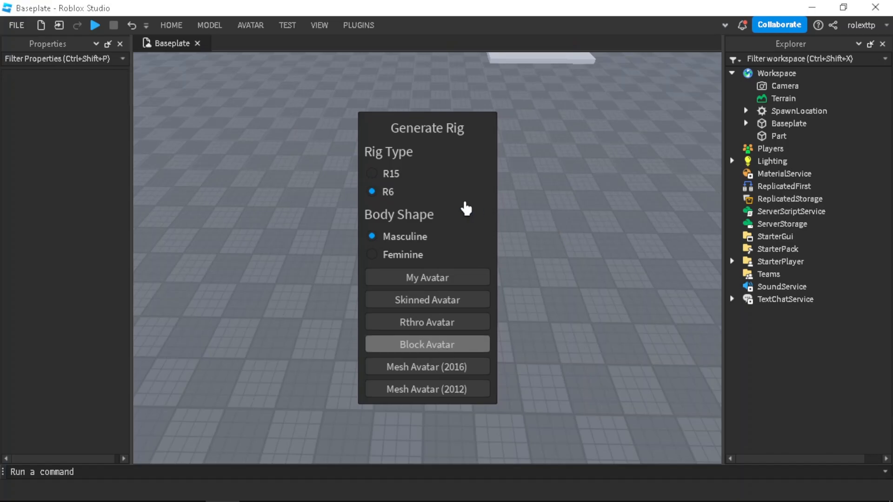
{"action": "left_click", "coordinate": [427, 345]}
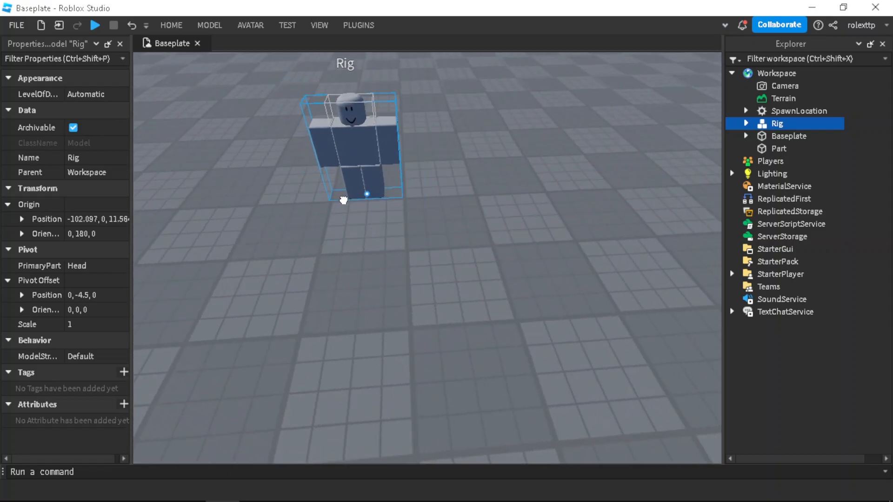
Step: Insert the Marketplace 'Chair' model from the Toolbox and select its Seat part
{"action": "left_click", "coordinate": [170, 25]}
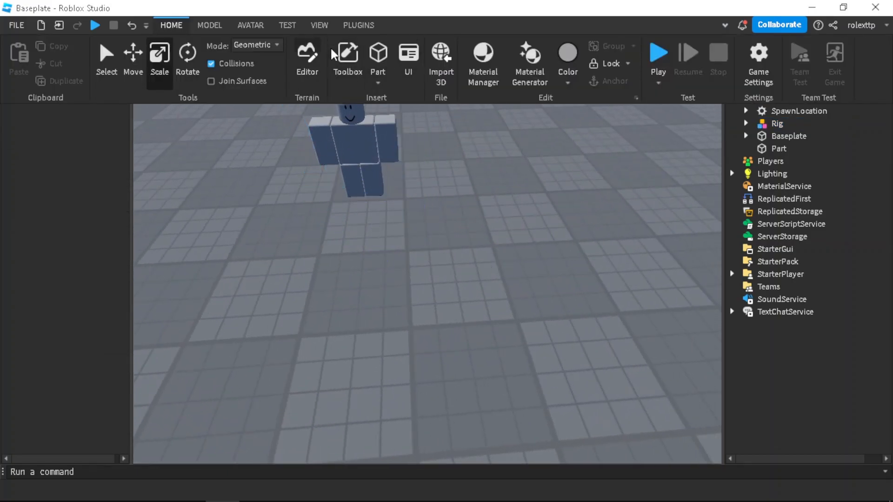
{"action": "left_click", "coordinate": [777, 123]}
{"action": "type", "text": "Cha"}
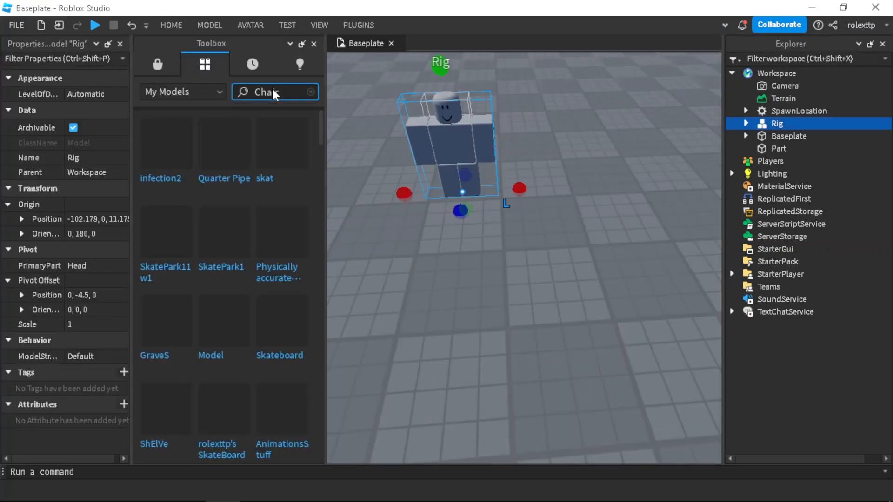
{"action": "left_click", "coordinate": [158, 63]}
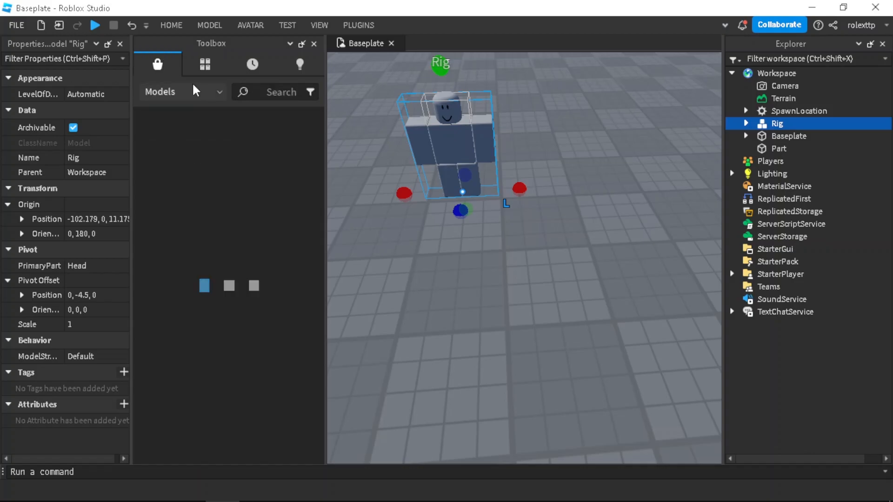
{"action": "type", "text": "Chair"}
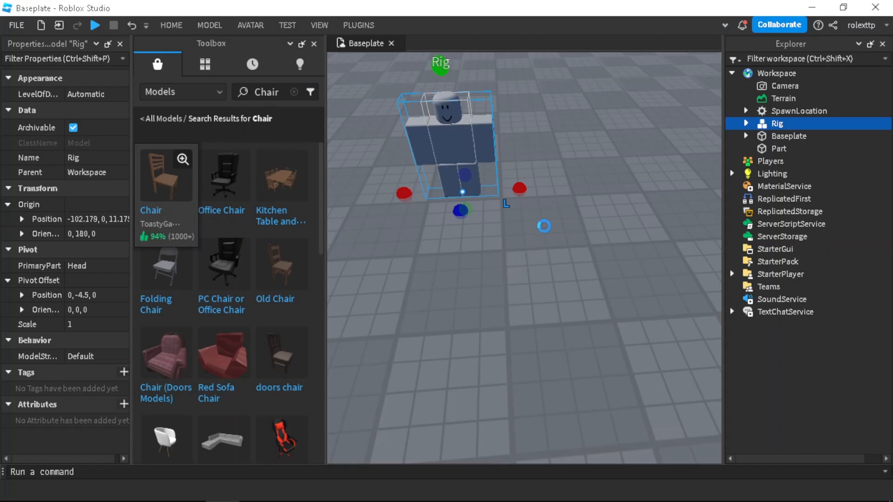
{"action": "left_click", "coordinate": [166, 175]}
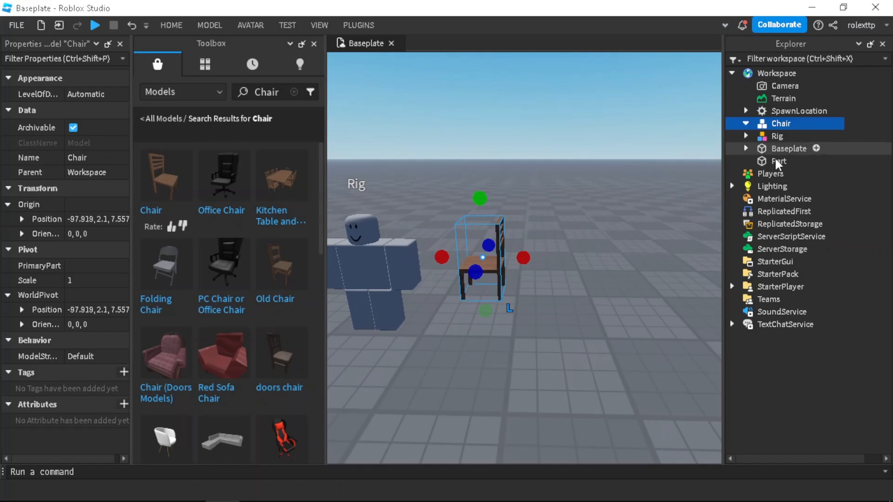
{"action": "left_click", "coordinate": [794, 136]}
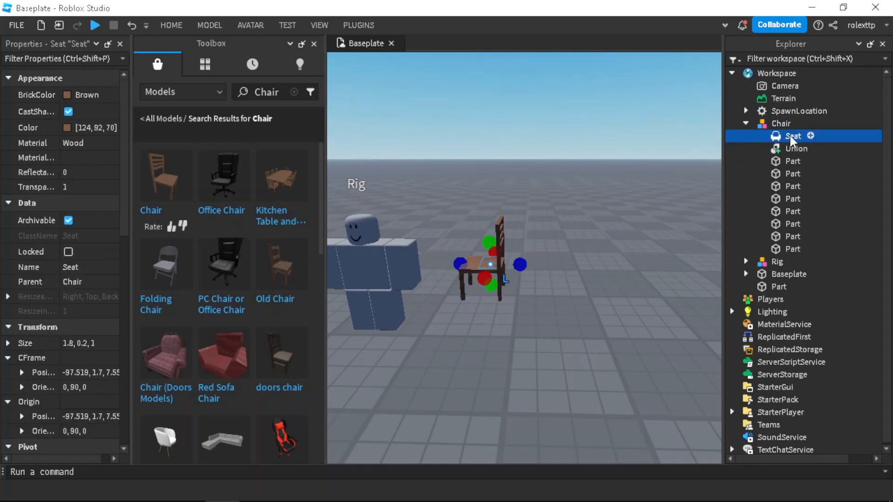
{"action": "left_click", "coordinate": [313, 43]}
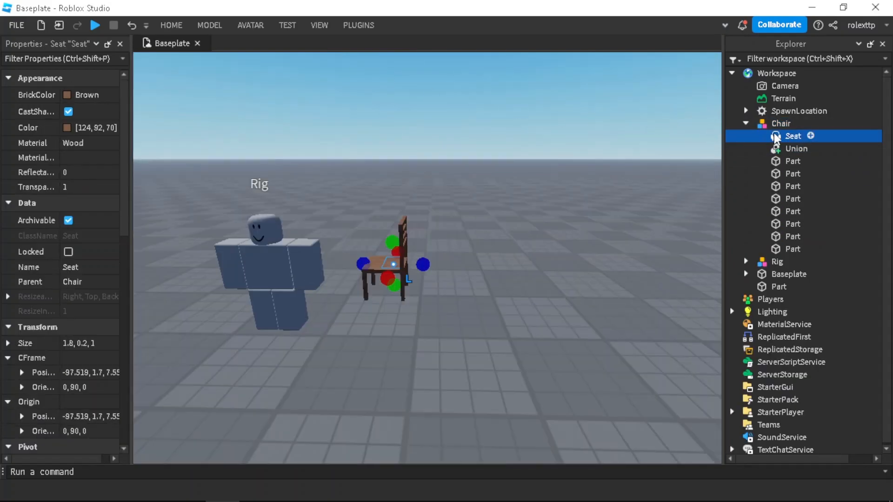
Step: Add a Script and an Animation renamed 'sitanim' under Chair > Seat
{"action": "left_click", "coordinate": [780, 123]}
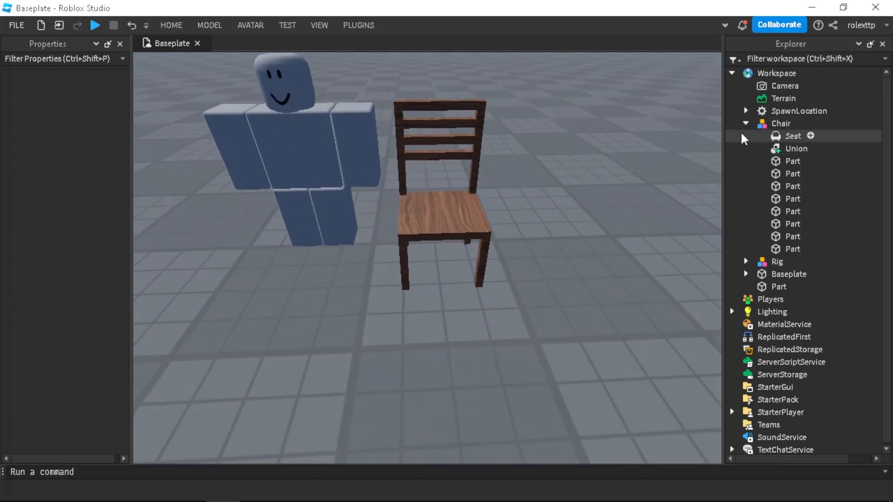
{"action": "left_click", "coordinate": [746, 123]}
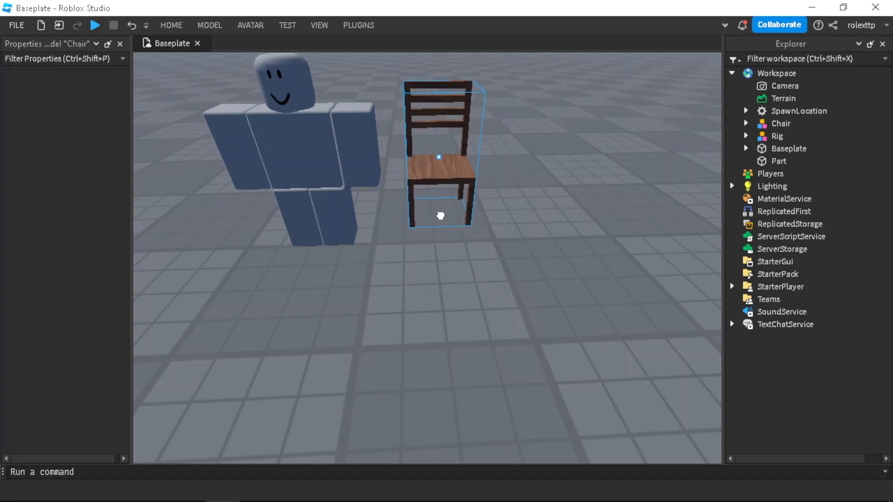
{"action": "left_click", "coordinate": [781, 124]}
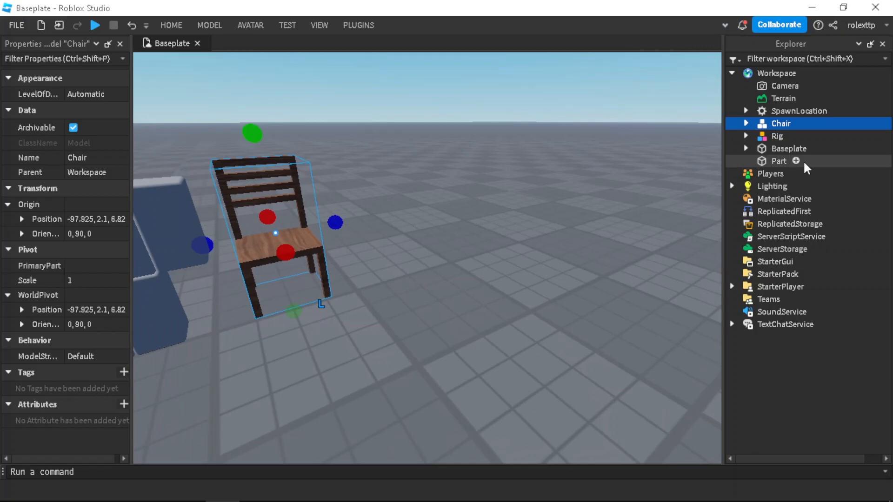
{"action": "left_click", "coordinate": [745, 124]}
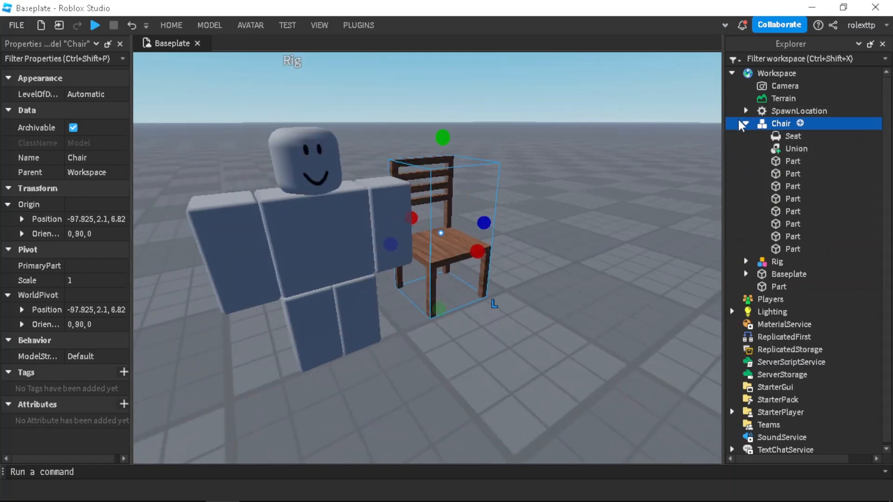
{"action": "double_click", "coordinate": [810, 148]}
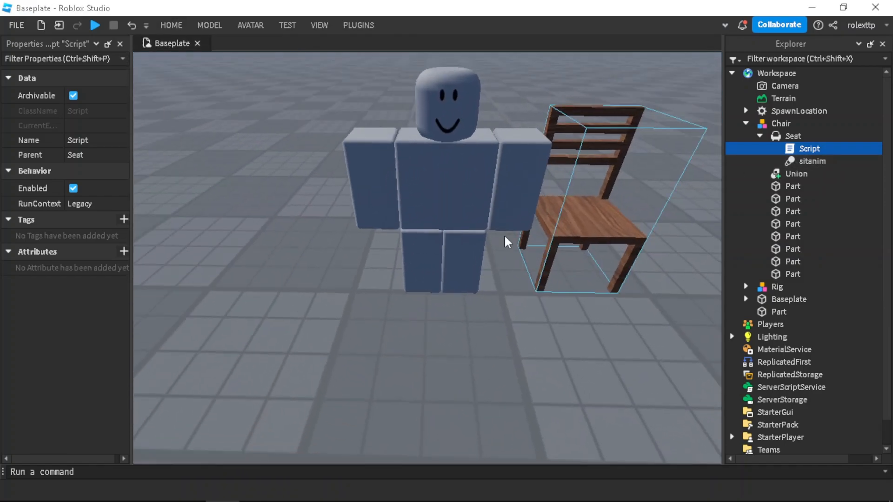
Step: Select the Rig and move it down into the chair seat
{"action": "left_click", "coordinate": [777, 287]}
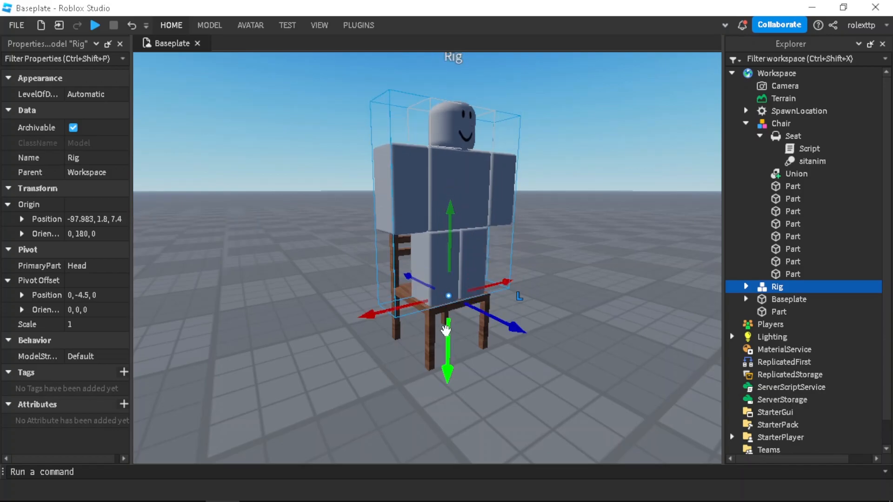
{"action": "left_click", "coordinate": [170, 25]}
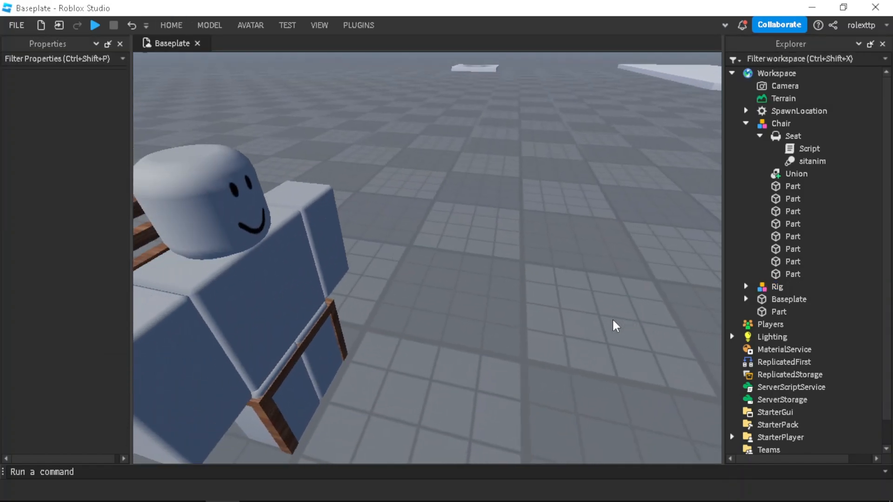
{"action": "left_click", "coordinate": [776, 287]}
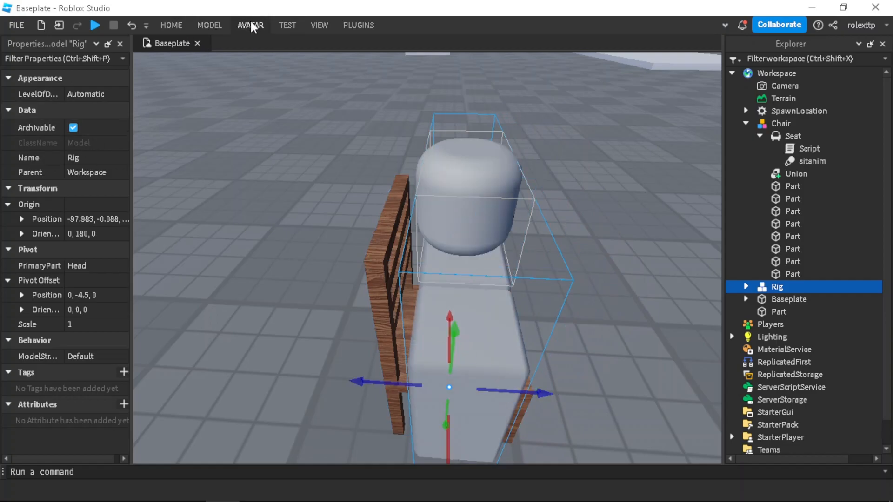
Step: Name the animation 'Vid', key the final seated pose at frame 20, and preview it
{"action": "left_click", "coordinate": [249, 25]}
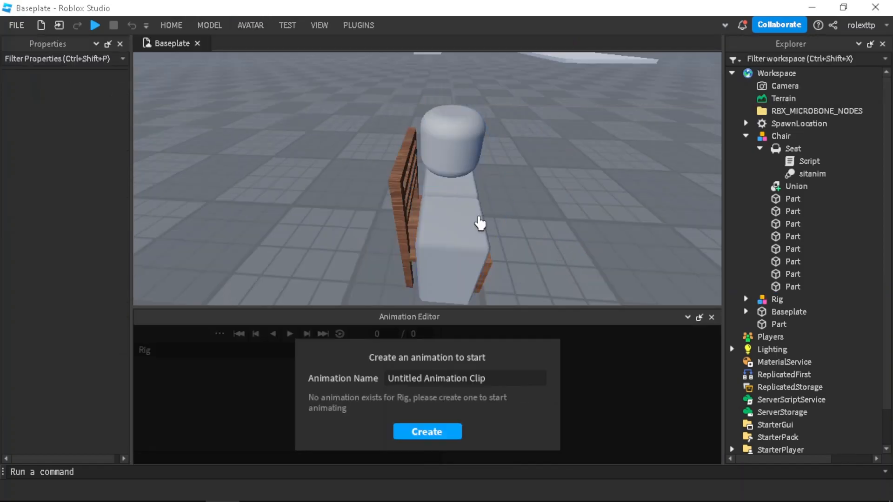
{"action": "triple_click", "coordinate": [436, 378]}
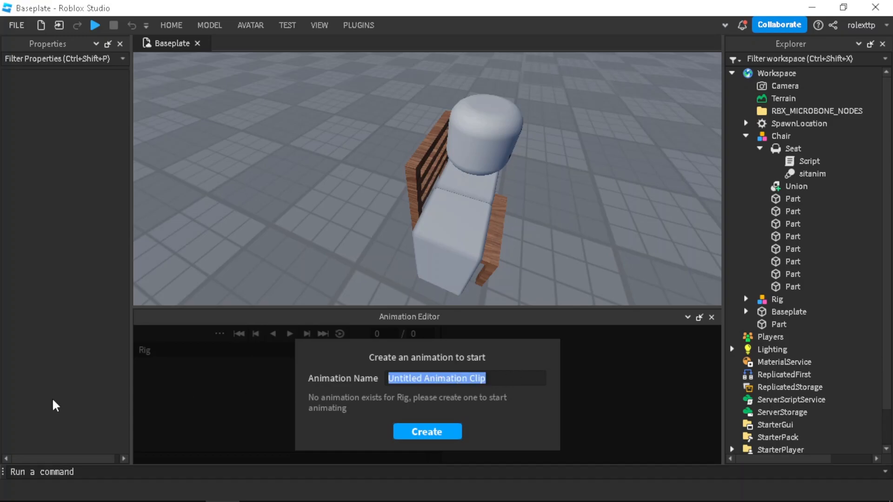
{"action": "left_click", "coordinate": [426, 432]}
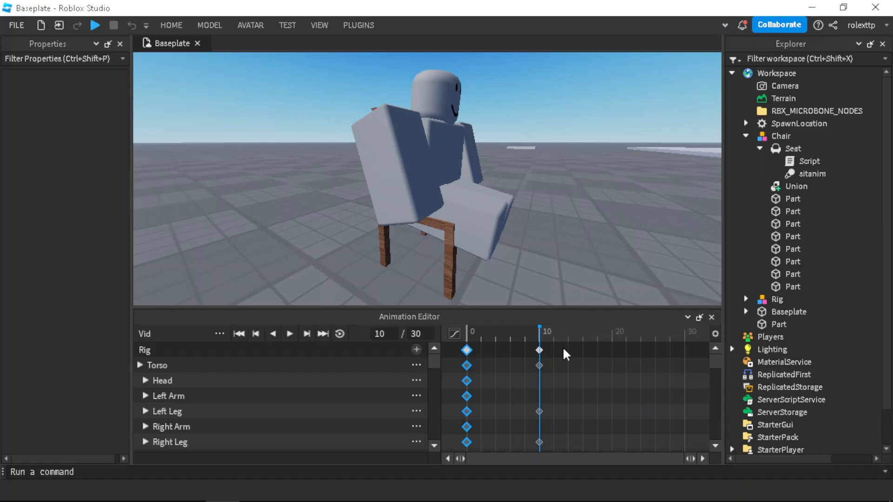
{"action": "left_click", "coordinate": [289, 334]}
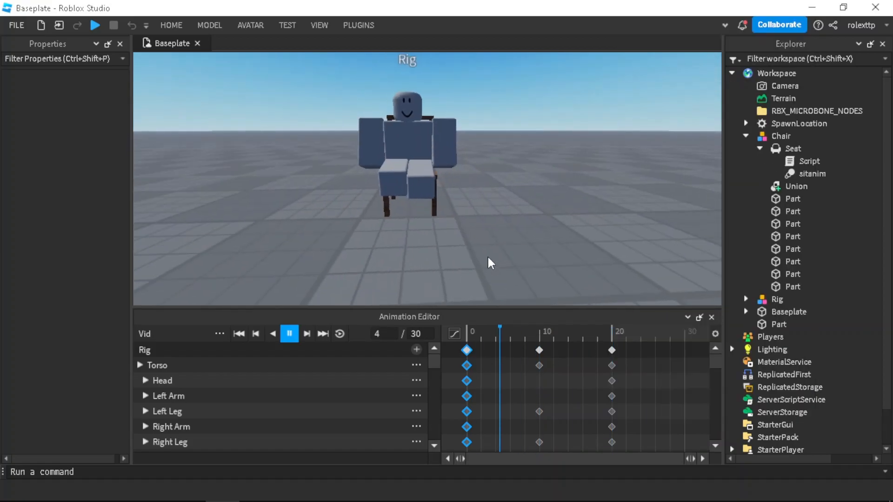
{"action": "left_click", "coordinate": [289, 334]}
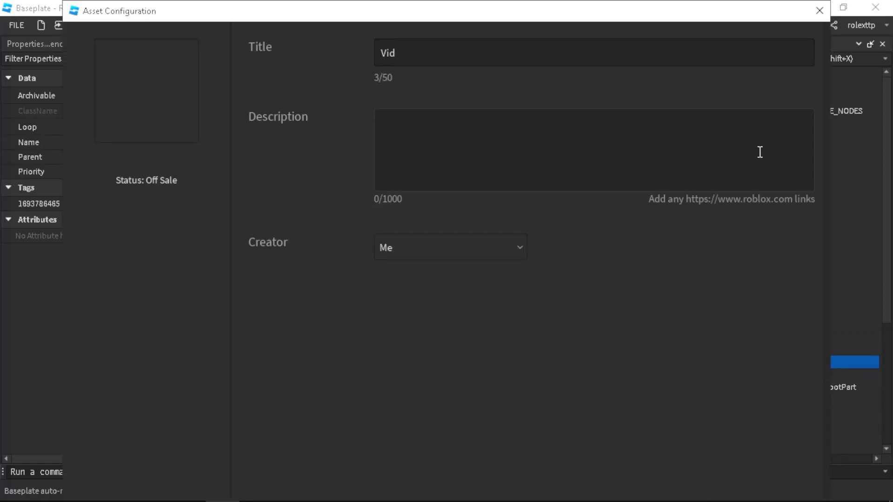
Step: Close Asset Configuration, turn on looping for Vid, and reopen its save/publish menu
{"action": "left_click", "coordinate": [820, 10]}
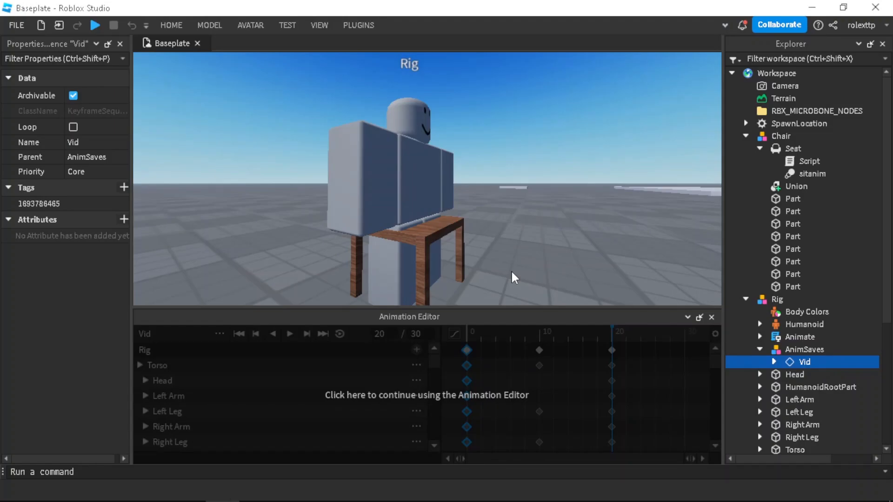
{"action": "left_click", "coordinate": [219, 334]}
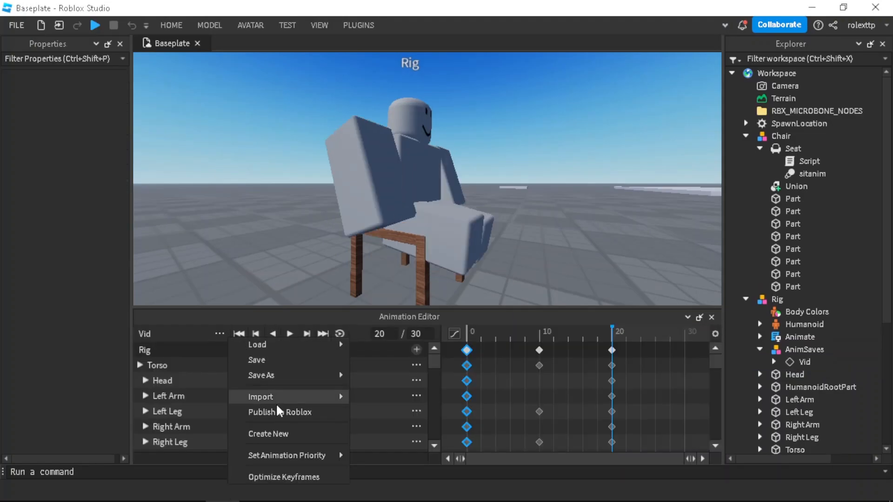
{"action": "left_click", "coordinate": [339, 334]}
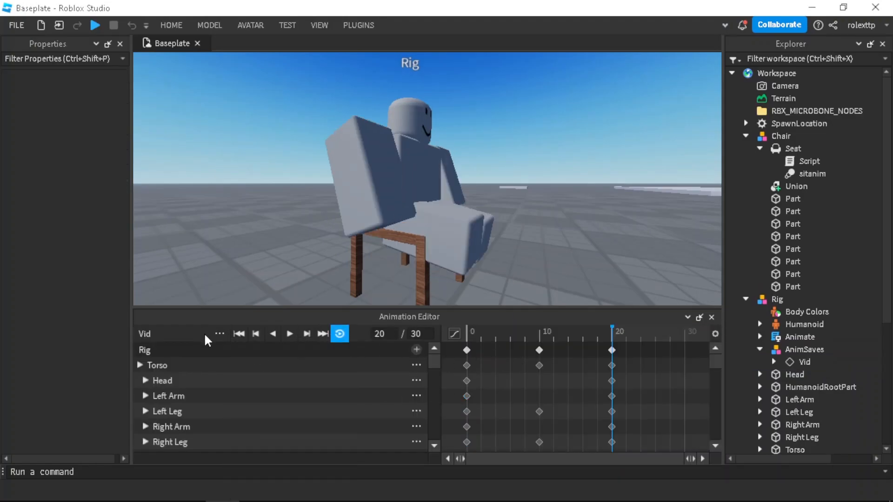
{"action": "left_click", "coordinate": [219, 334]}
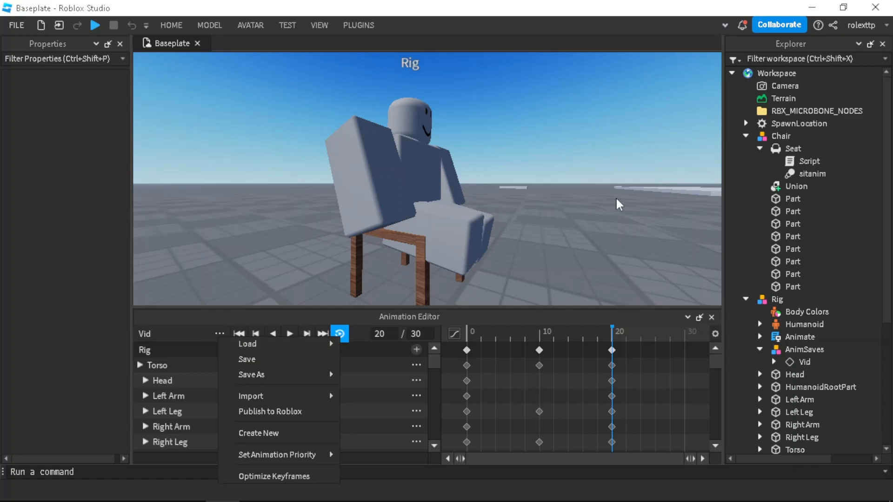
{"action": "left_click", "coordinate": [255, 334]}
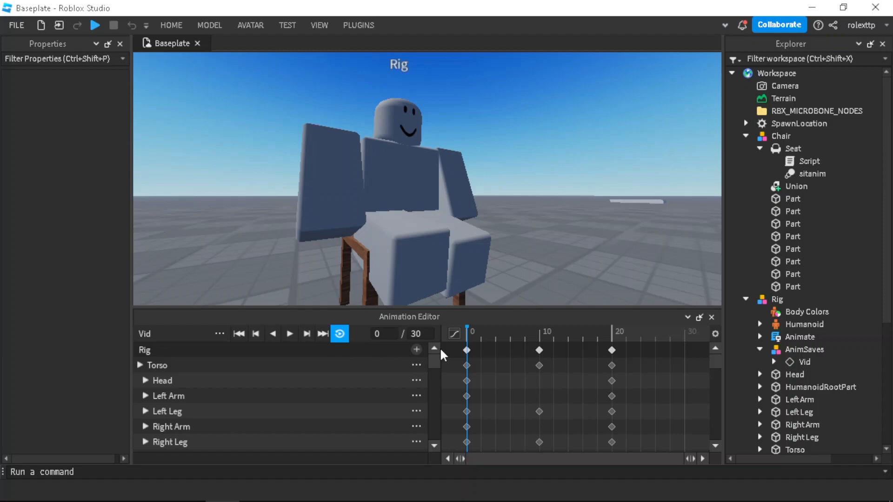
{"action": "left_click", "coordinate": [220, 334]}
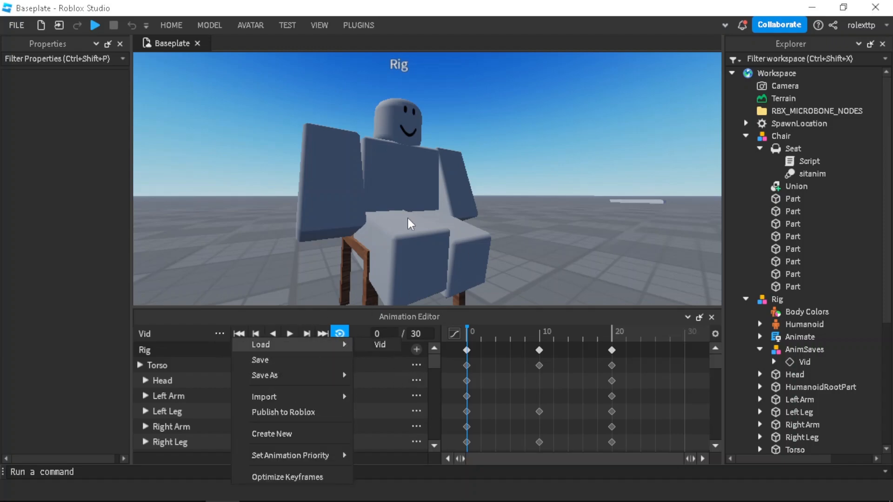
{"action": "mouse_move", "coordinate": [307, 386]}
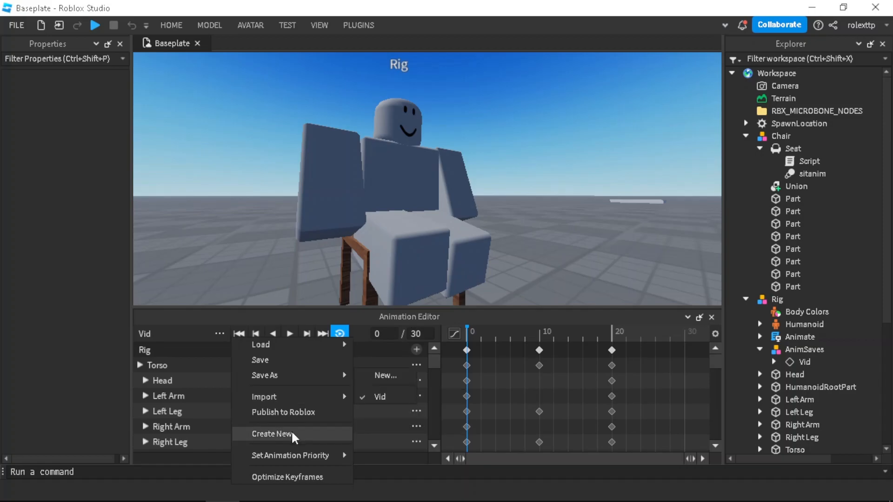
{"action": "mouse_move", "coordinate": [277, 456]}
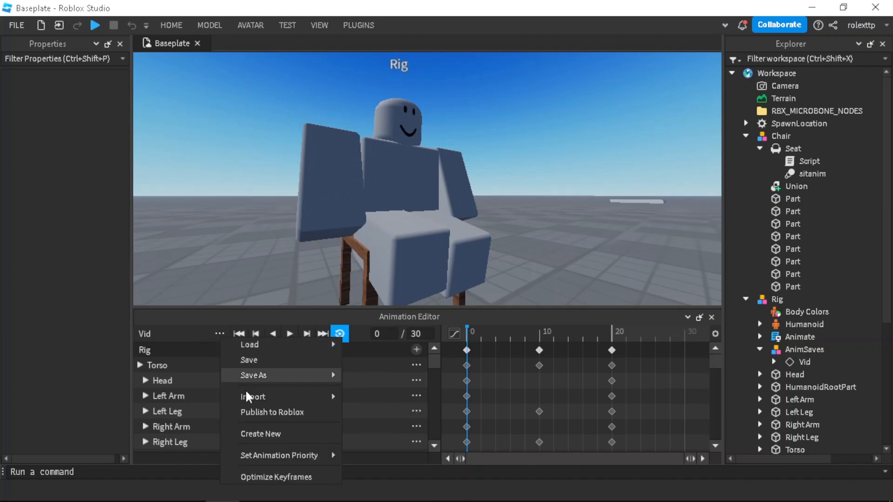
{"action": "left_click", "coordinate": [272, 413]}
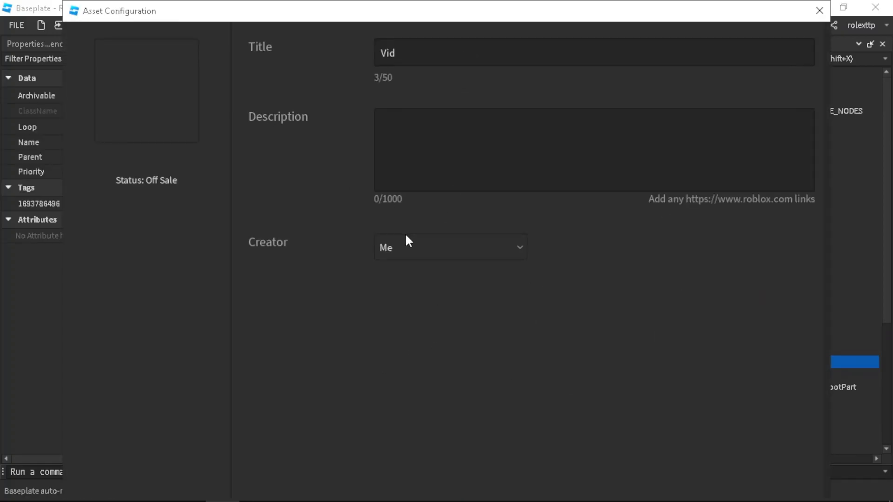
{"action": "left_click", "coordinate": [450, 247]}
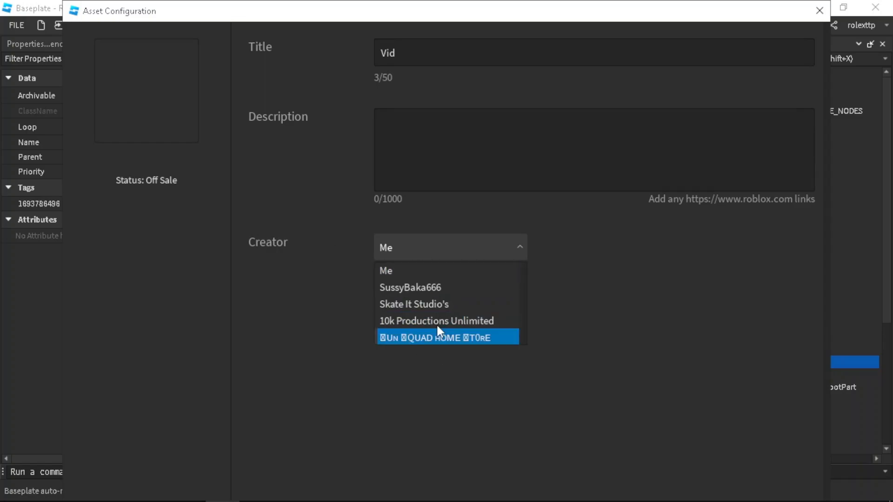
{"action": "left_click", "coordinate": [385, 271]}
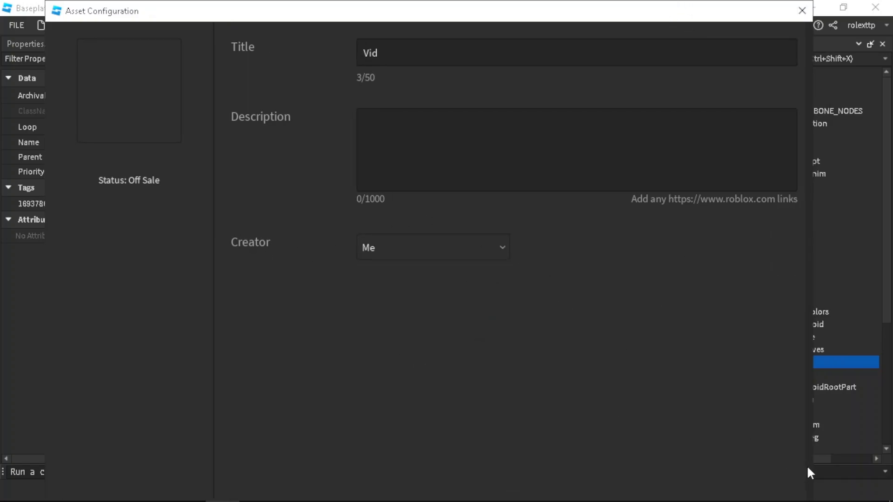
{"action": "mouse_move", "coordinate": [679, 30]}
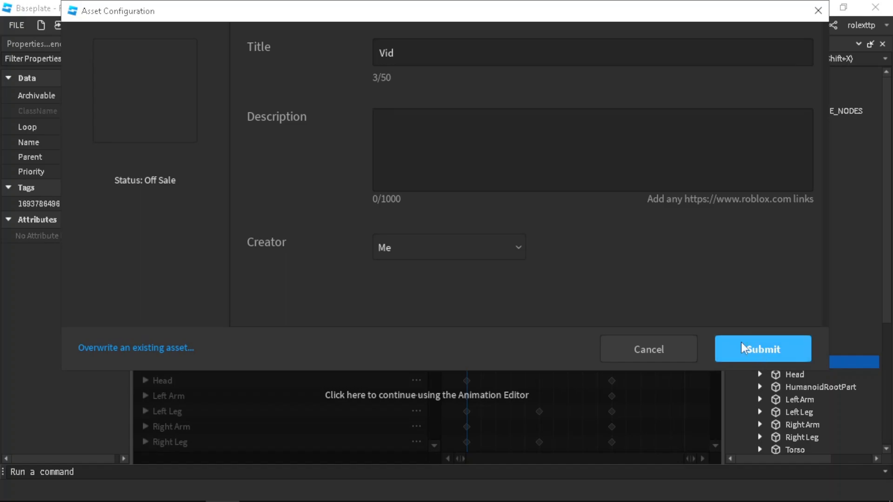
{"action": "left_click", "coordinate": [762, 349]}
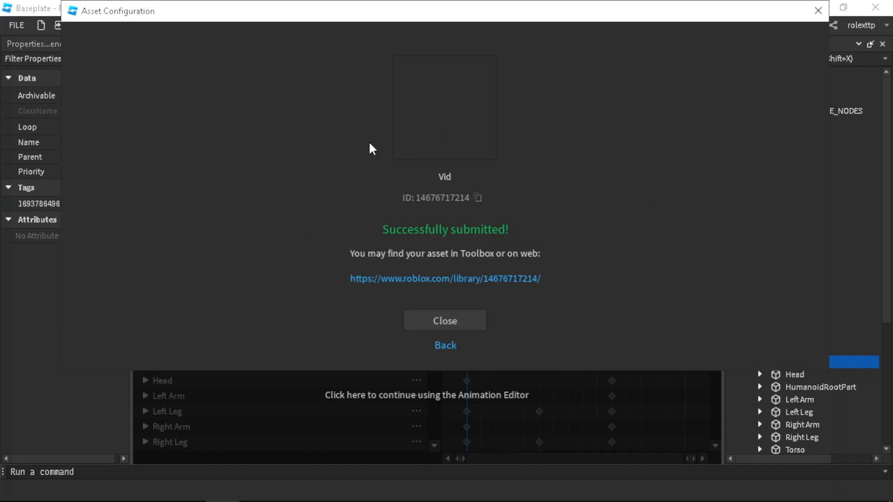
{"action": "mouse_move", "coordinate": [471, 212]}
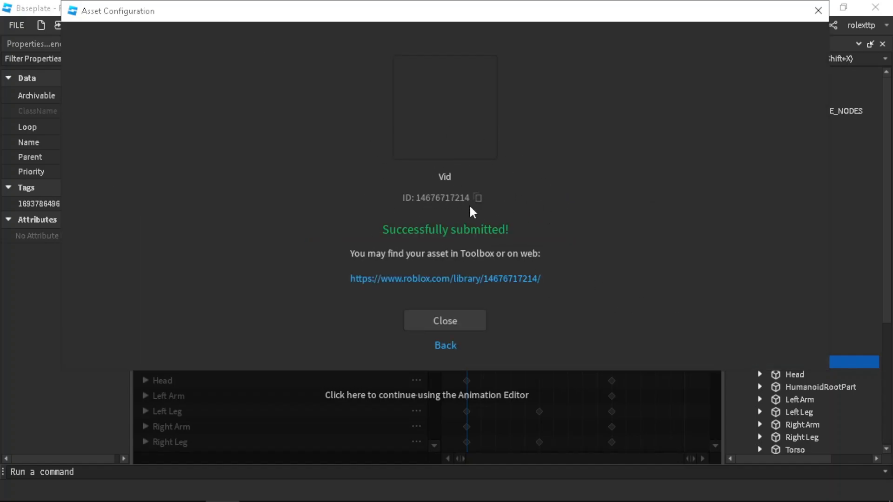
{"action": "left_click", "coordinate": [445, 320]}
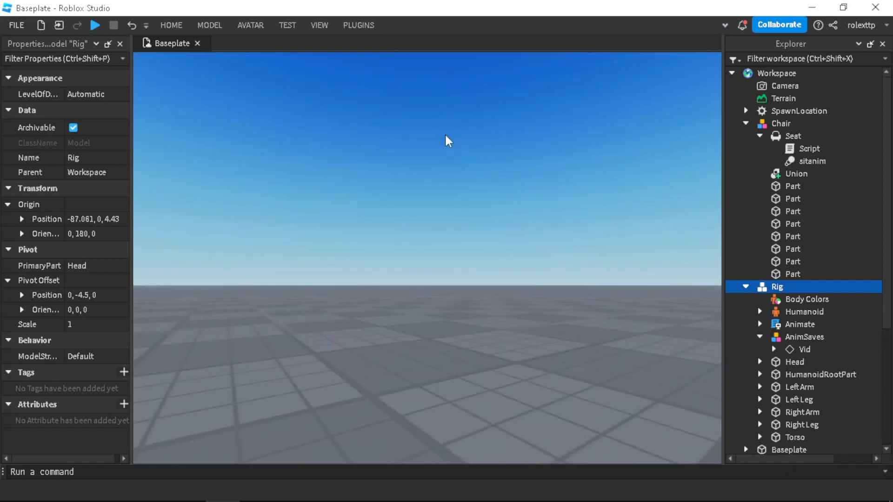
{"action": "left_click", "coordinate": [781, 124]}
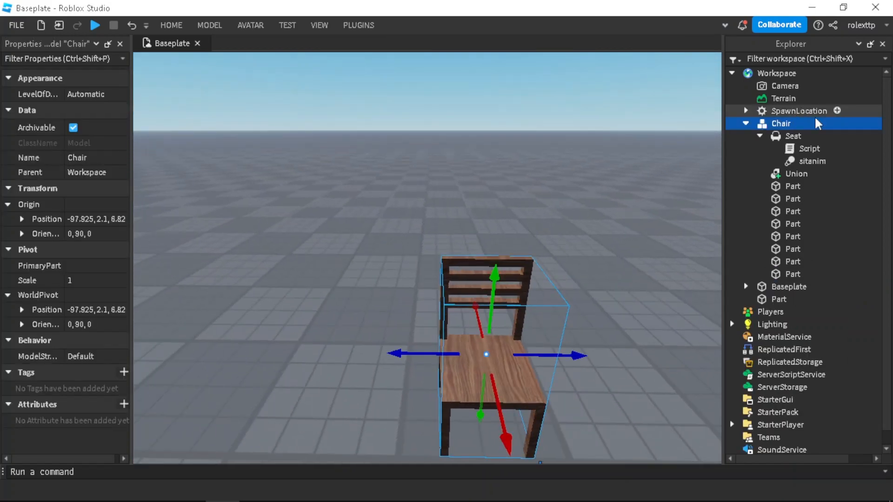
{"action": "left_click", "coordinate": [814, 162]}
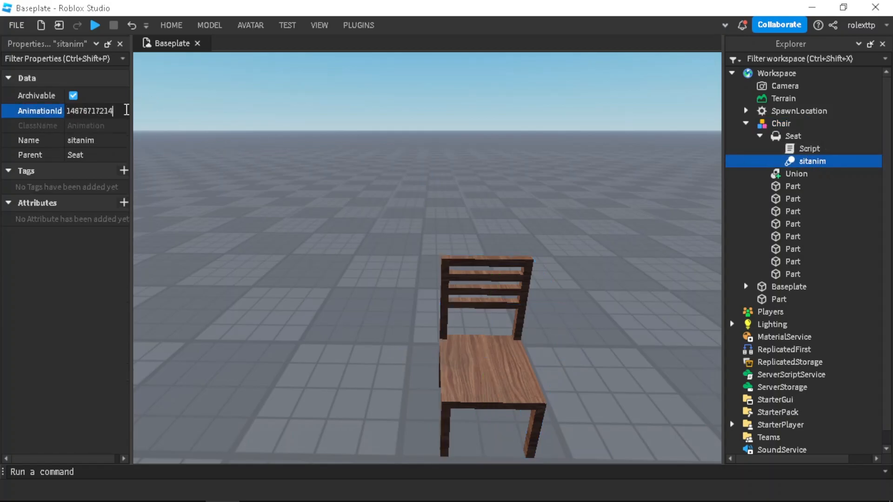
{"action": "key", "text": "Return"}
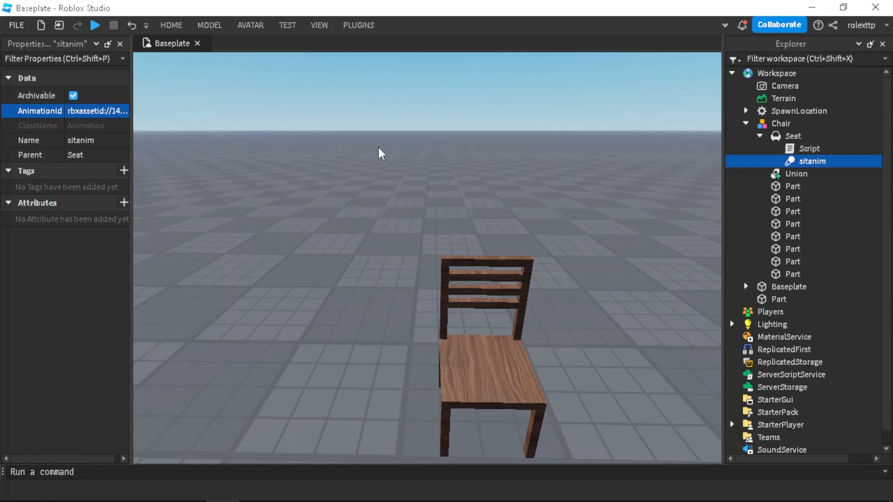
{"action": "left_click", "coordinate": [793, 135]}
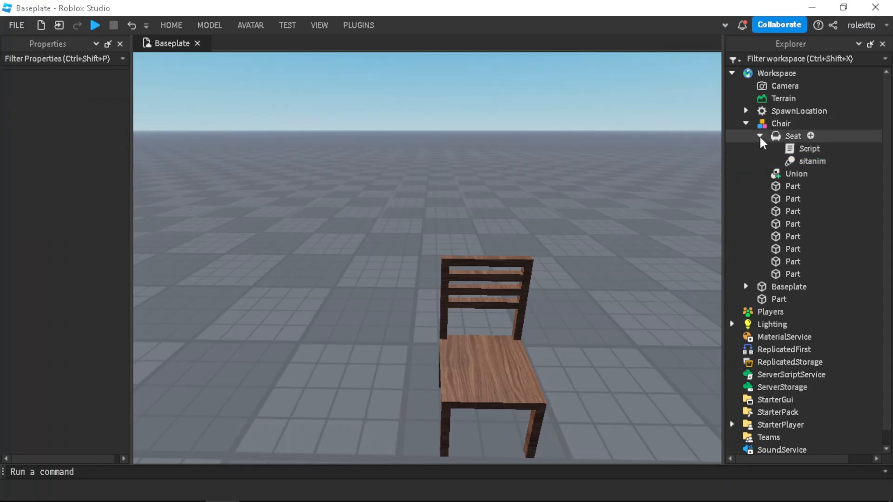
Step: Start a Play test and let the avatar spawn on the baseplate near the chair
{"action": "left_click", "coordinate": [95, 24]}
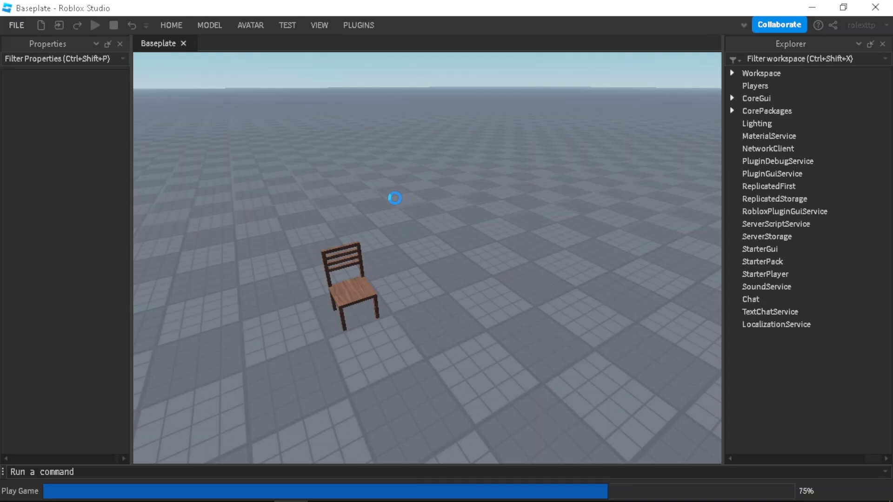
{"action": "left_click", "coordinate": [95, 25]}
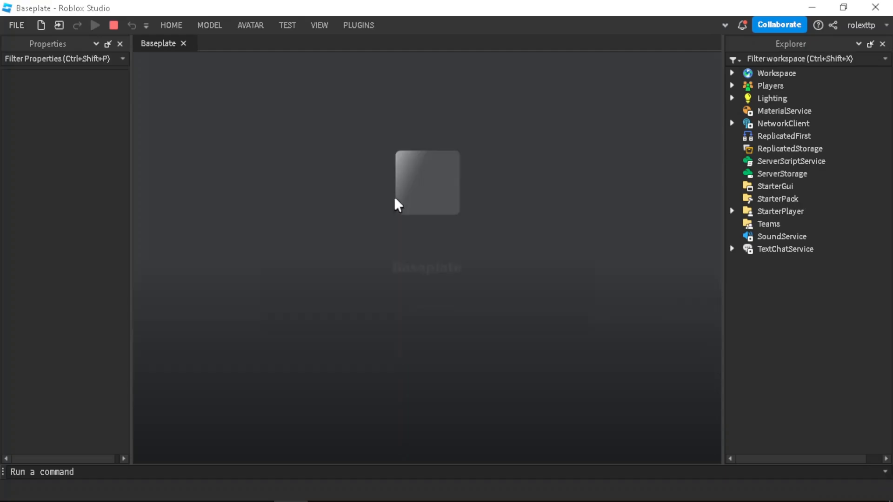
{"action": "left_click", "coordinate": [95, 25]}
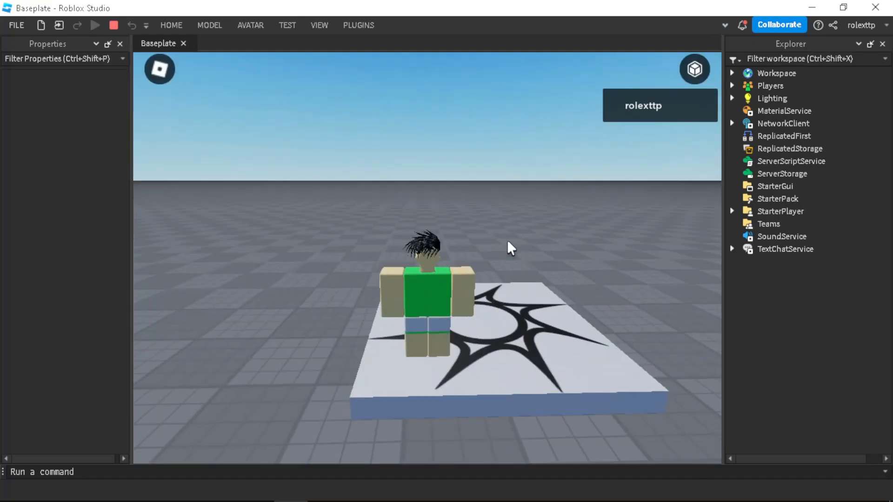